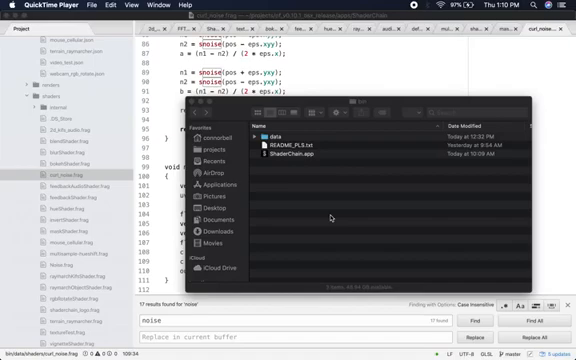
mouse_move(334, 216)
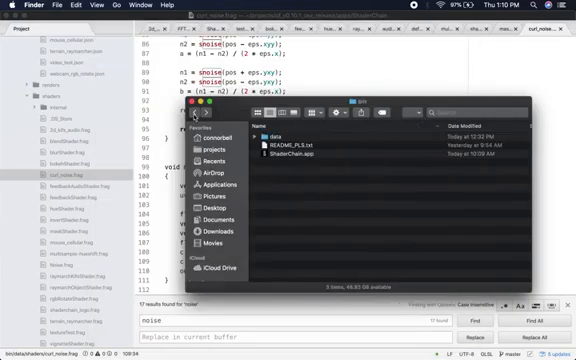
Step: Show ShaderChain.app's package contents and open its Contents folder
right_click(300, 158)
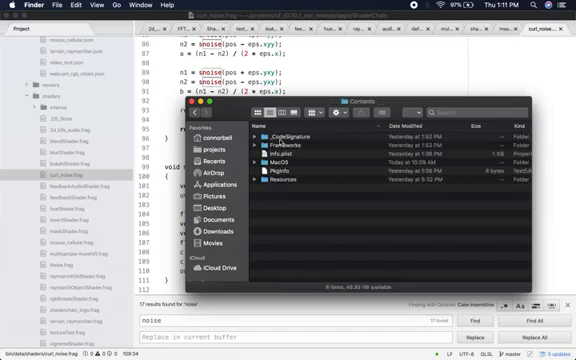
double_click(302, 160)
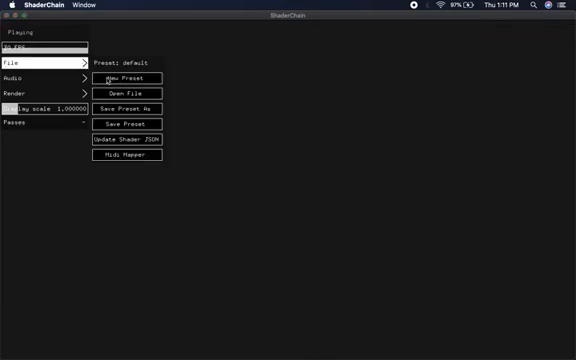
Step: Load the saved preset so the curl-noise and feedback passes render the colourful blobs
left_click(130, 78)
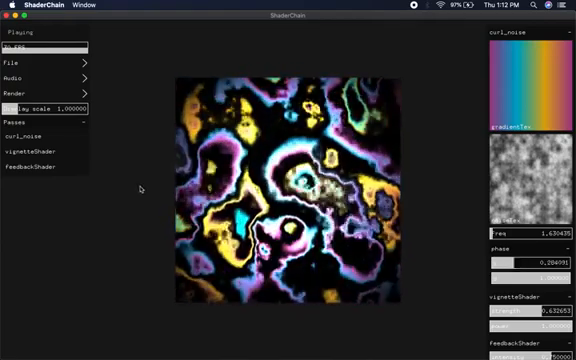
Step: Edit main() in the .frag source in Atom so ShaderChain reloads a cyan-shifted render
left_click(18, 94)
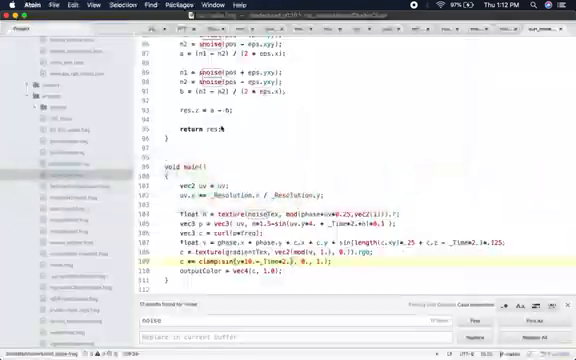
type("fsdfsdf")
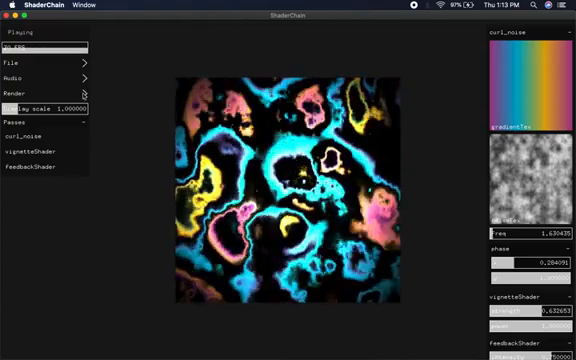
Step: Render all 24 animation frames from the Render settings
left_click(14, 92)
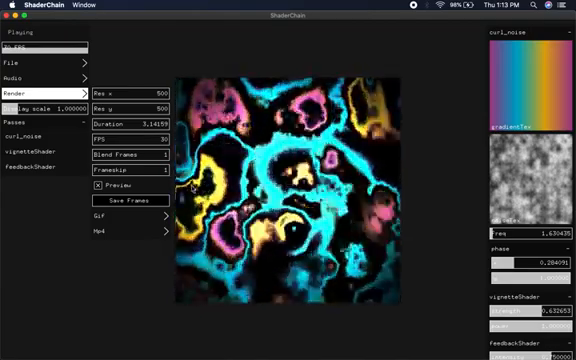
left_click(124, 202)
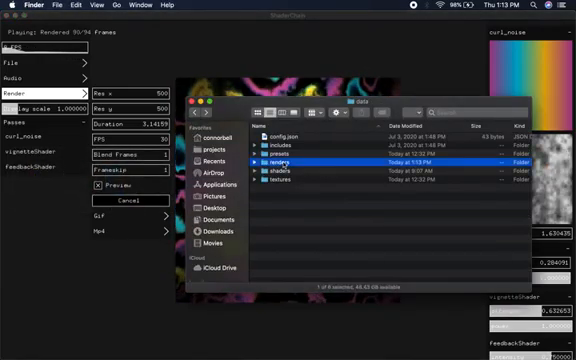
double_click(280, 160)
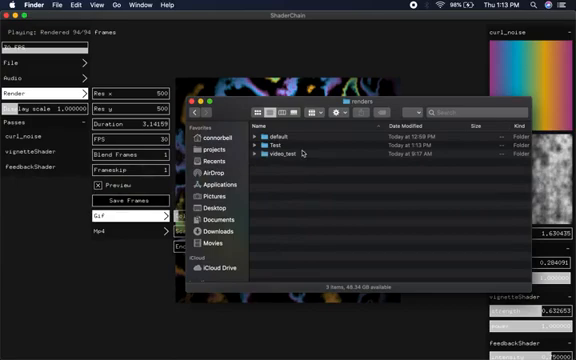
double_click(290, 140)
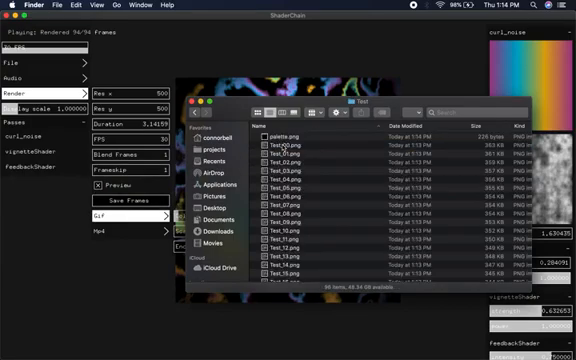
scroll("down", 3)
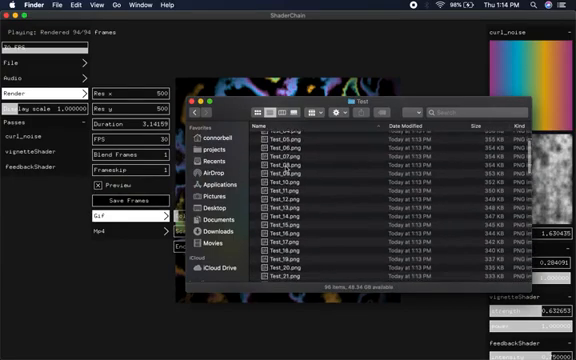
scroll("down", 3)
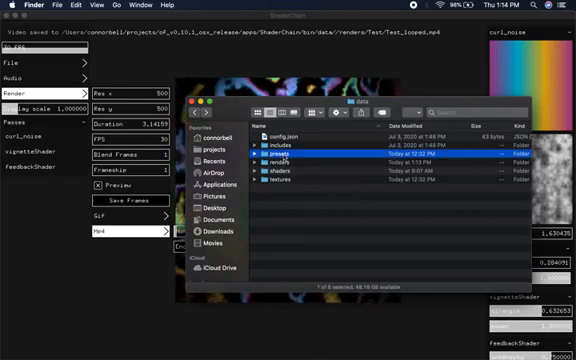
Step: Load the 2d_kifs_audio preset, set output format to mp4 and vary its uniform sliders
double_click(280, 152)
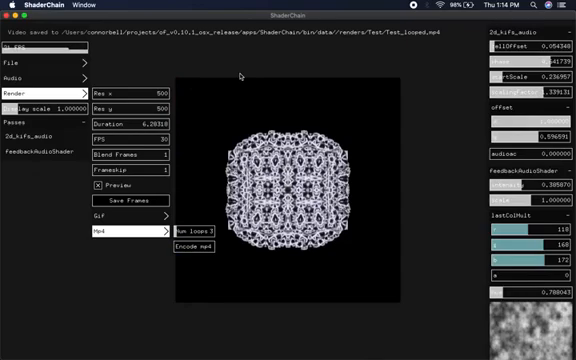
left_click(20, 72)
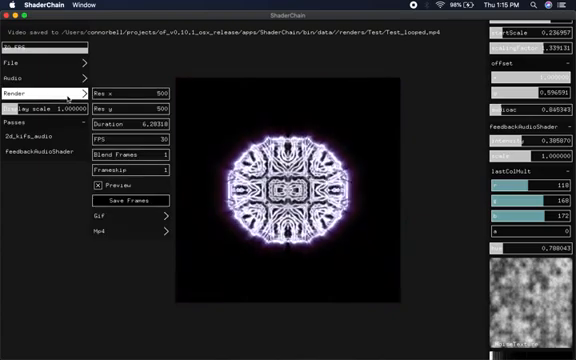
left_click(16, 76)
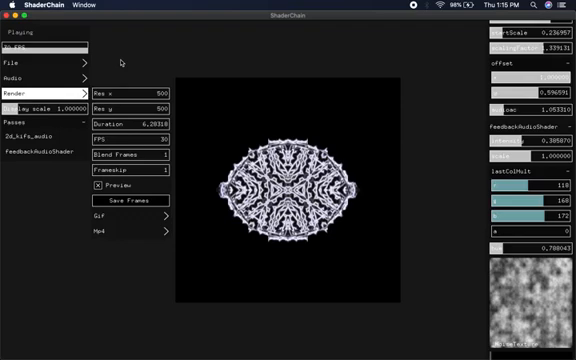
left_click(16, 88)
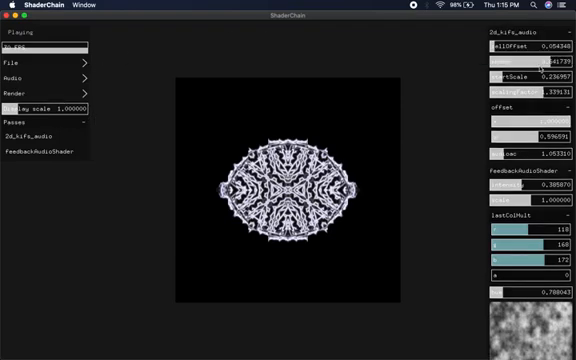
Step: Bind a MIDI control to the cellOffset uniform in the MIDI Mapper
left_click(20, 76)
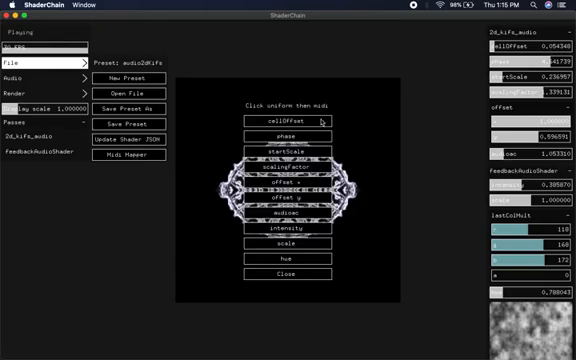
mouse_move(320, 120)
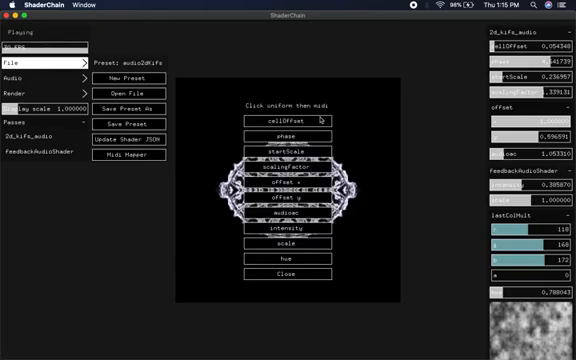
left_click(294, 120)
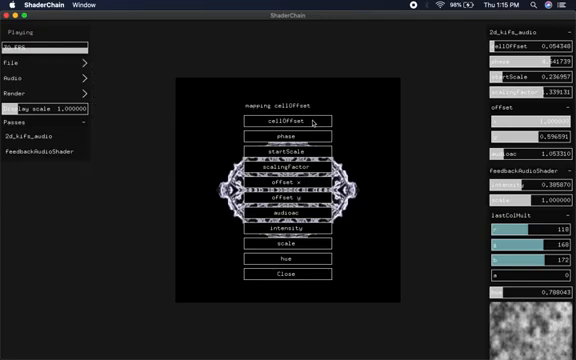
left_click(288, 120)
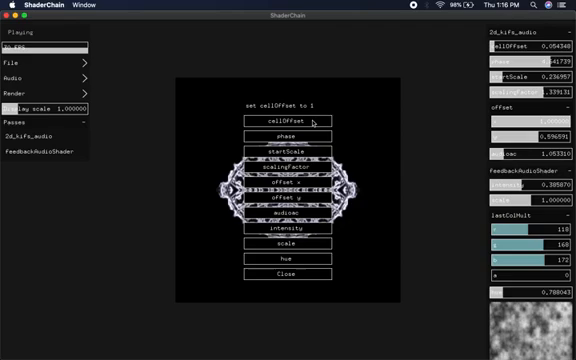
mouse_move(304, 136)
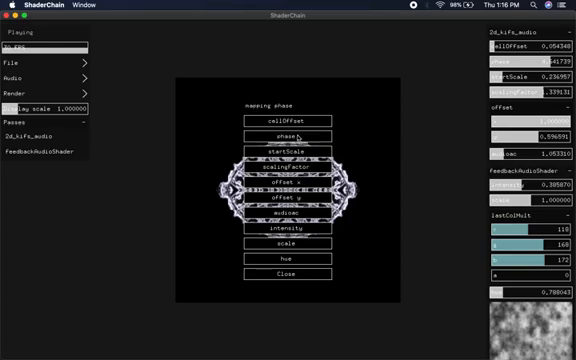
Step: Bind MIDI controls to phase and one further uniform of the fractal pass
left_click(300, 132)
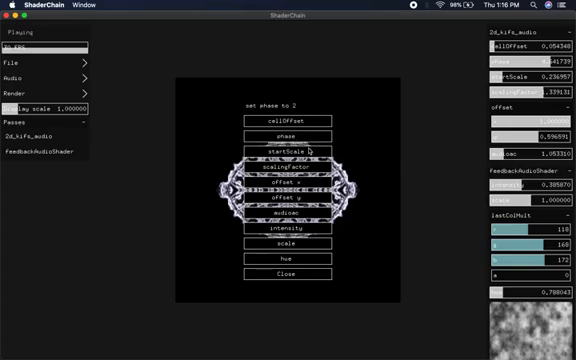
left_click(300, 152)
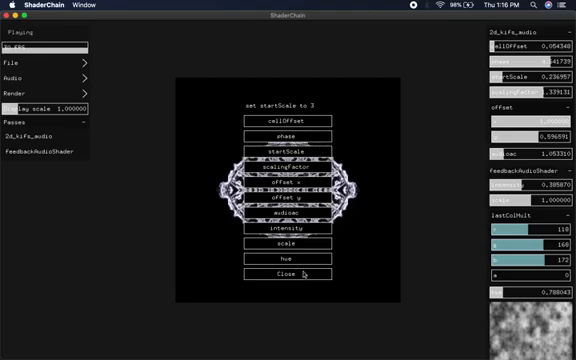
left_click(300, 272)
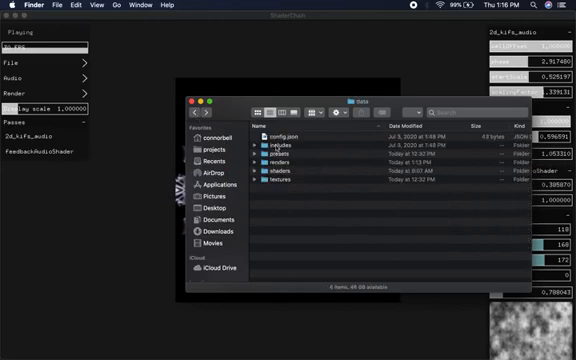
mouse_move(284, 172)
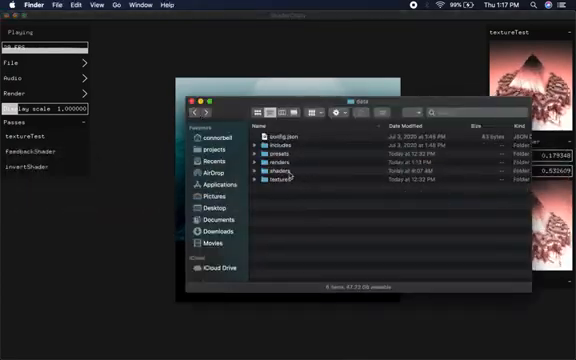
Step: Load the texture test preset with textureTest, FeedbackShader and invertShader passes
double_click(276, 180)
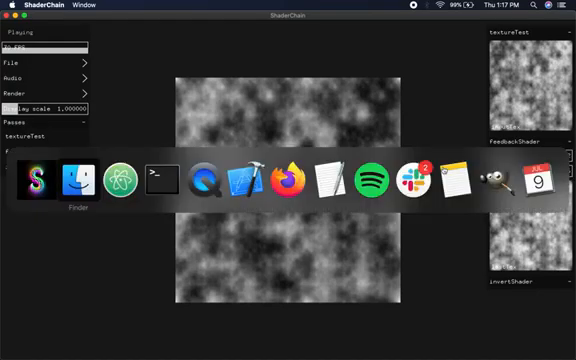
mouse_move(40, 180)
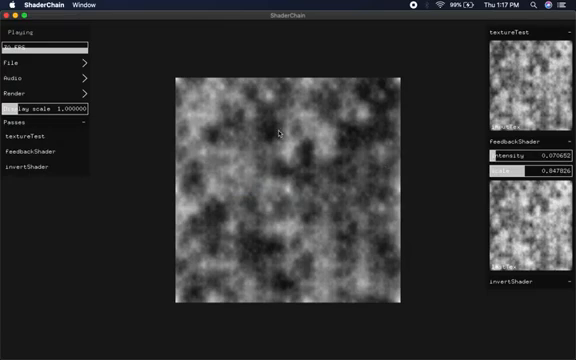
left_click(20, 94)
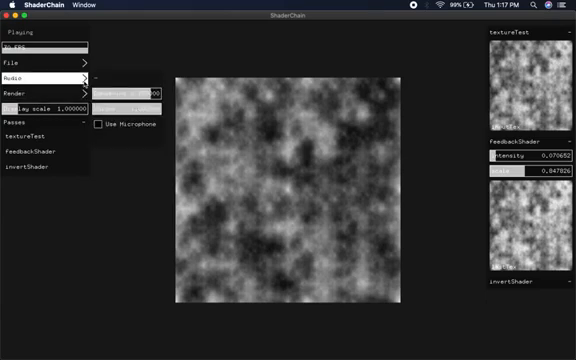
left_click(20, 64)
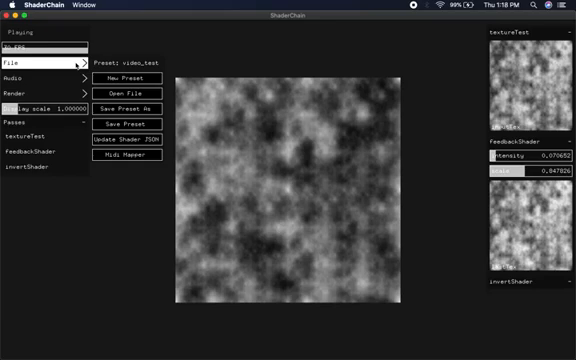
mouse_move(144, 36)
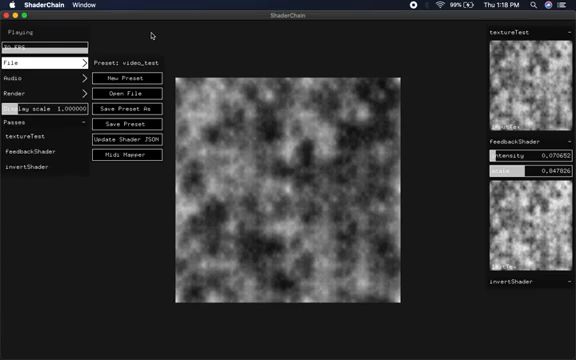
left_click(20, 62)
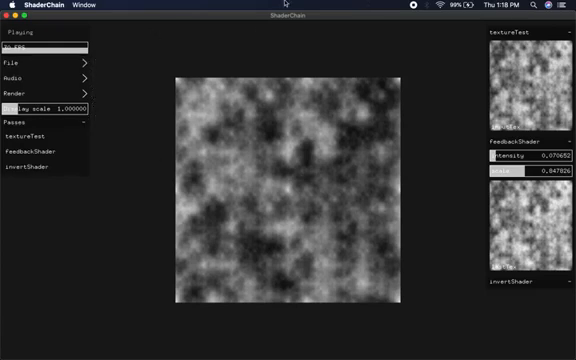